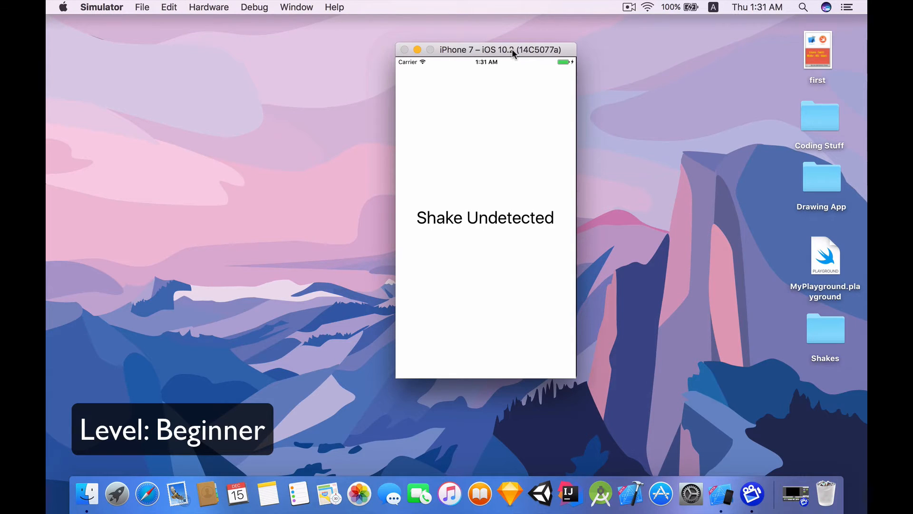
Send a Shake Gesture from Simulator's Hardware menu so the label reads 'Shake Detected!'.
{"action": "left_click", "coordinate": [208, 7]}
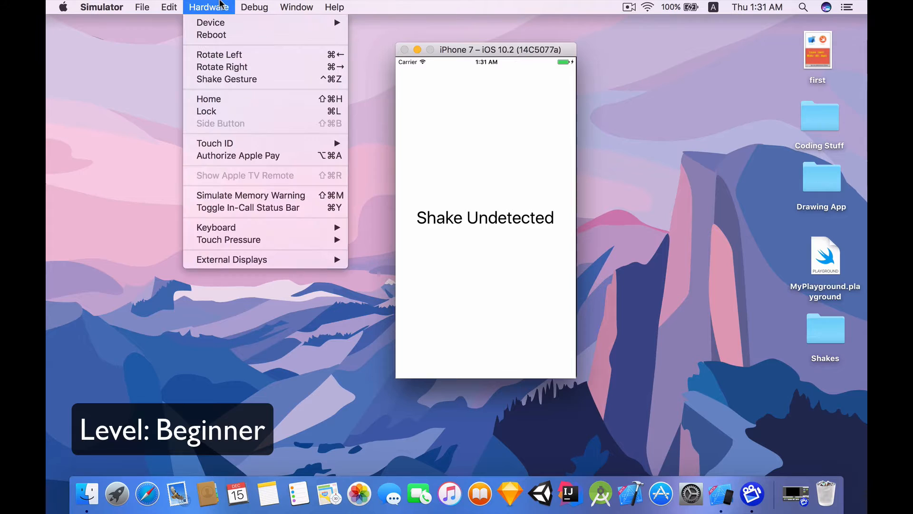
{"action": "mouse_move", "coordinate": [226, 78]}
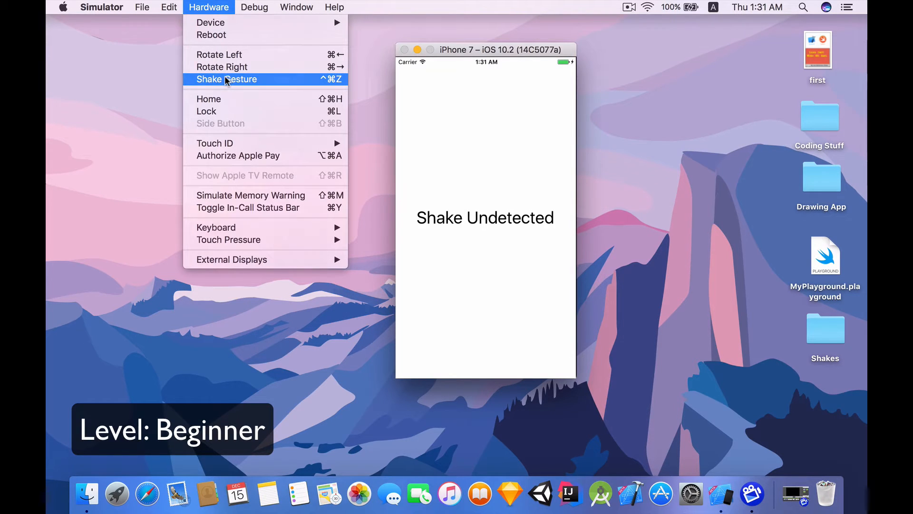
{"action": "left_click", "coordinate": [226, 78]}
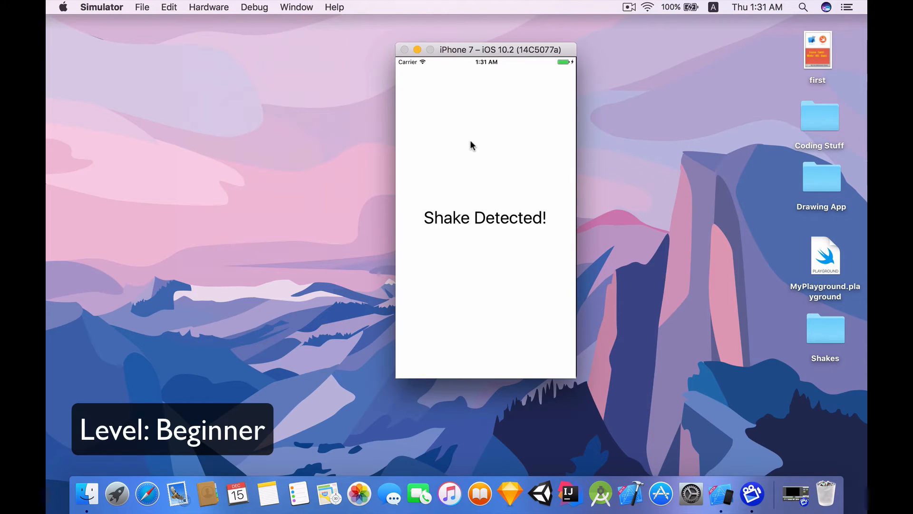
{"action": "mouse_move", "coordinate": [477, 204]}
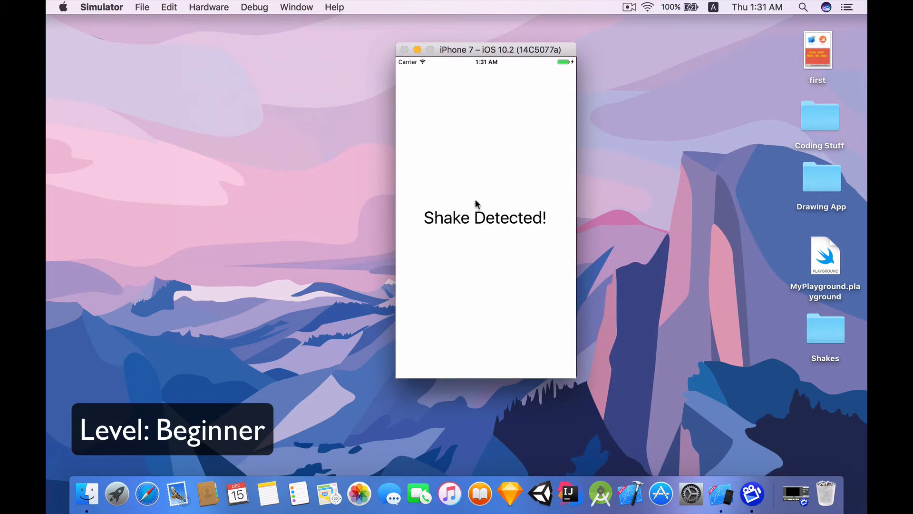
{"action": "mouse_move", "coordinate": [552, 233]}
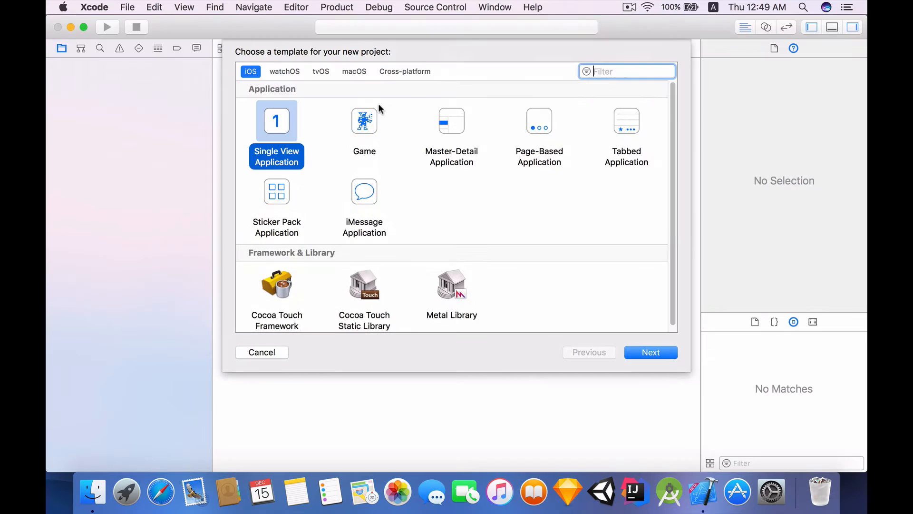
Create the Single View Swift project 'Shakes' and save it on the Desktop.
{"action": "left_click", "coordinate": [651, 352]}
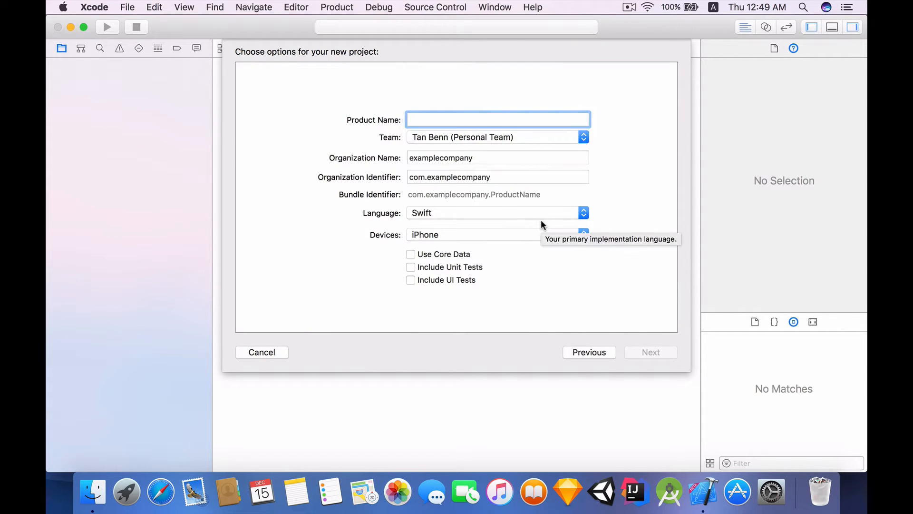
{"action": "type", "text": "Shakes"}
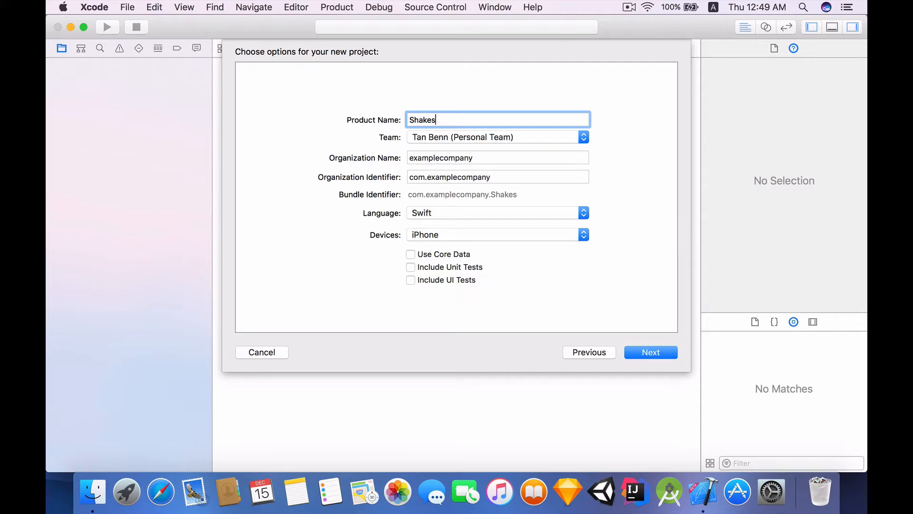
{"action": "mouse_move", "coordinate": [601, 322]}
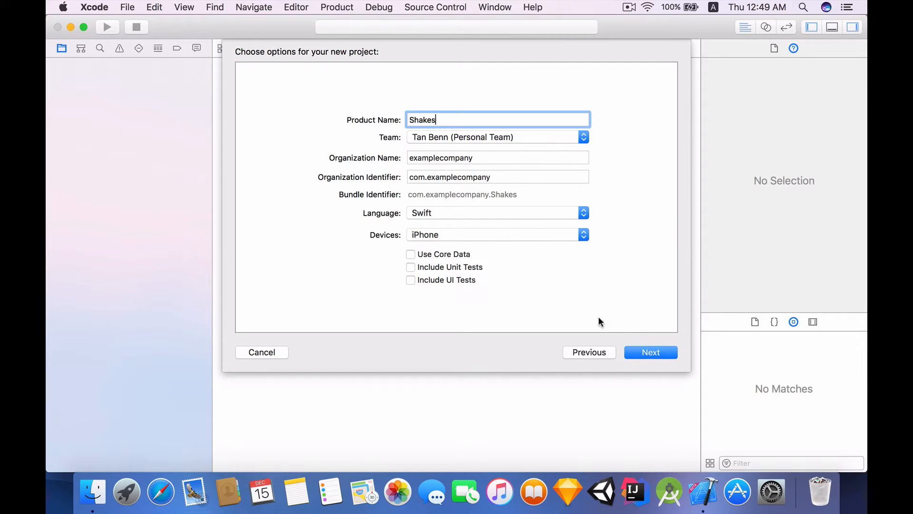
{"action": "mouse_move", "coordinate": [650, 352]}
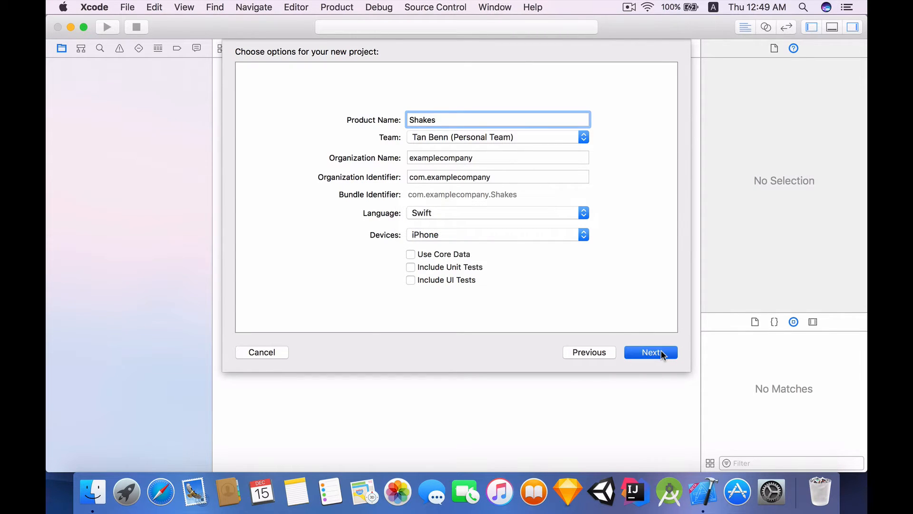
{"action": "left_click", "coordinate": [650, 351]}
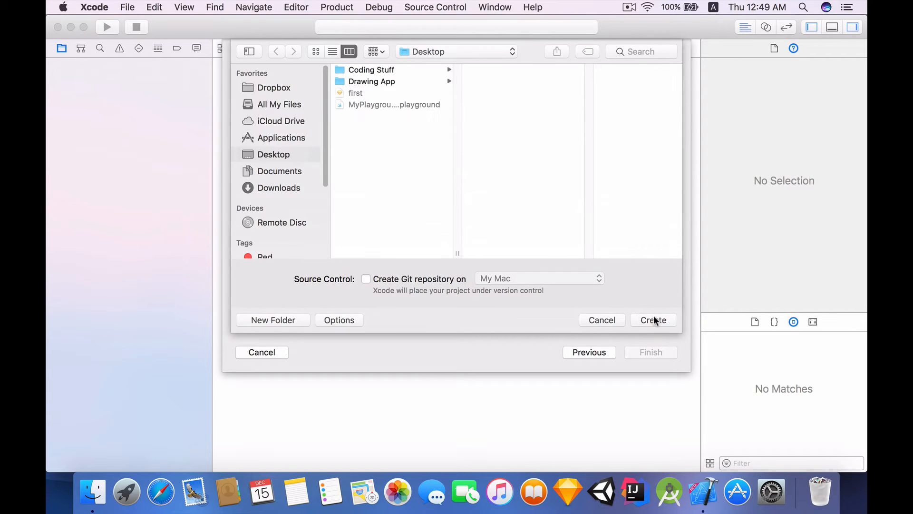
{"action": "left_click", "coordinate": [653, 320]}
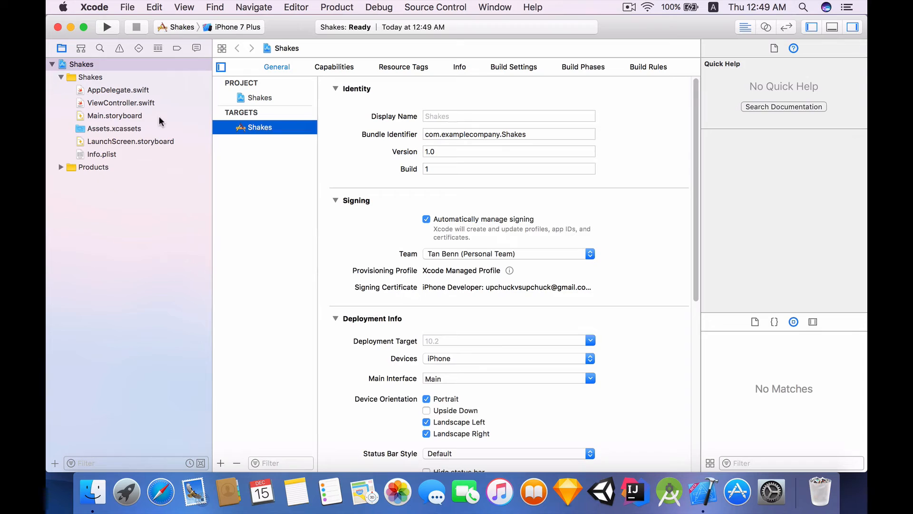
Open Main.storyboard and drag a Label from the Object Library to the view's centre.
{"action": "left_click", "coordinate": [114, 115]}
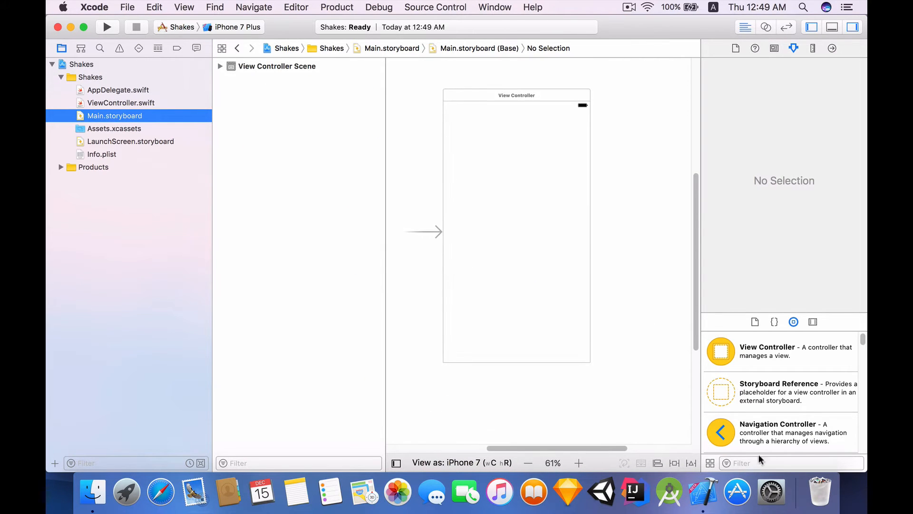
{"action": "type", "text": "label"}
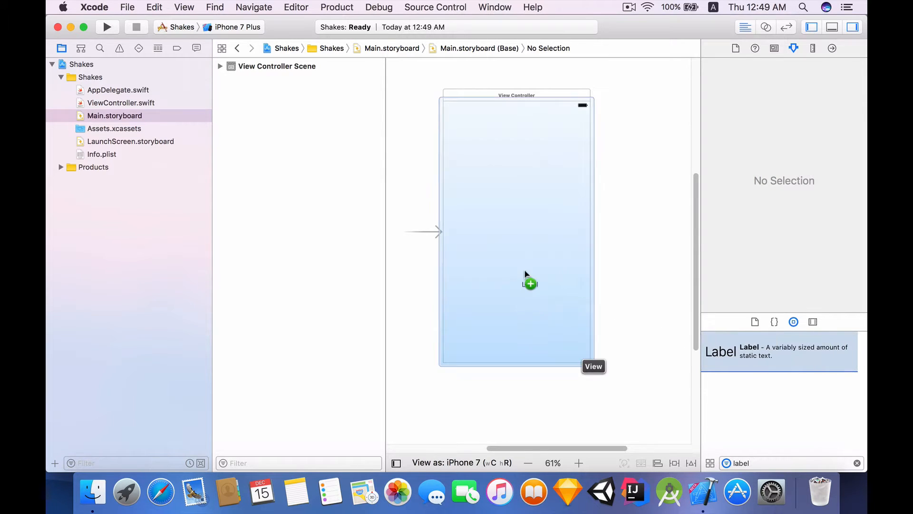
{"action": "left_click_drag", "start_coordinate": [529, 282], "coordinate": [517, 232]}
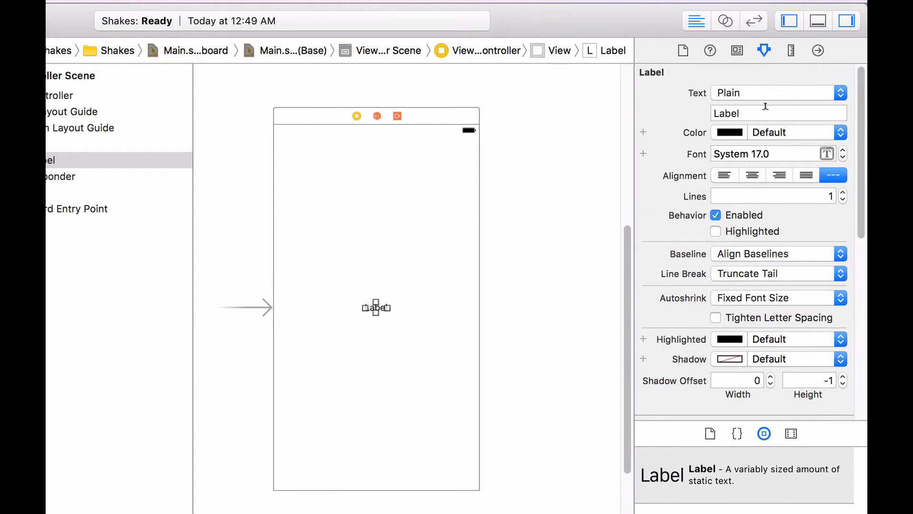
Change the label's text to 'Shake Undetected'.
{"action": "left_click", "coordinate": [778, 113]}
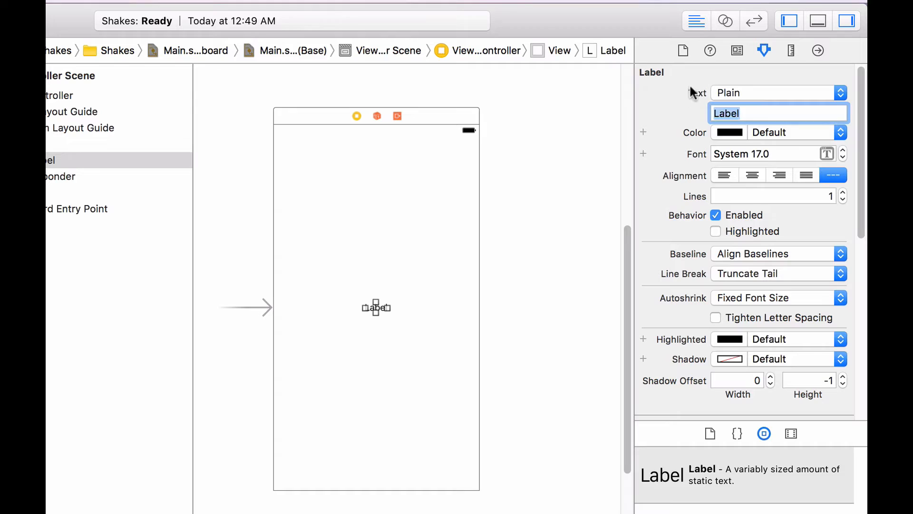
{"action": "type", "text": "Shake Un"}
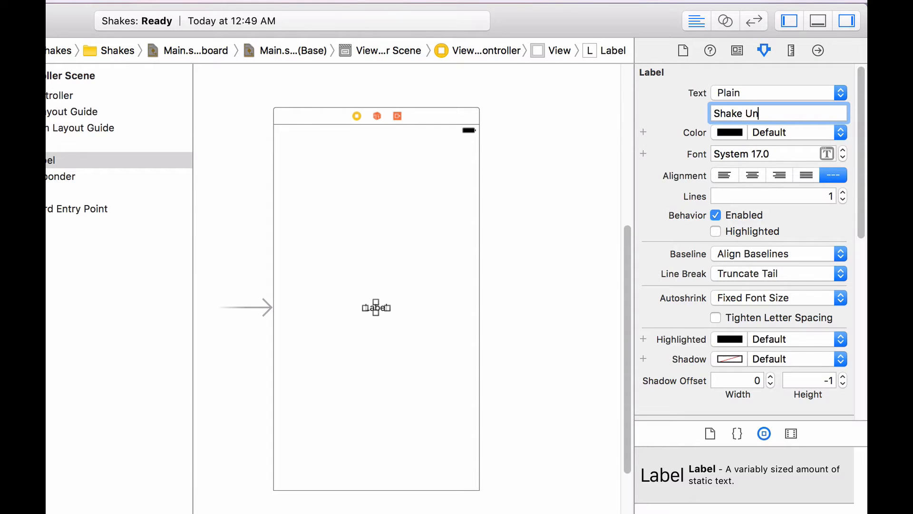
{"action": "type", "text": "detected"}
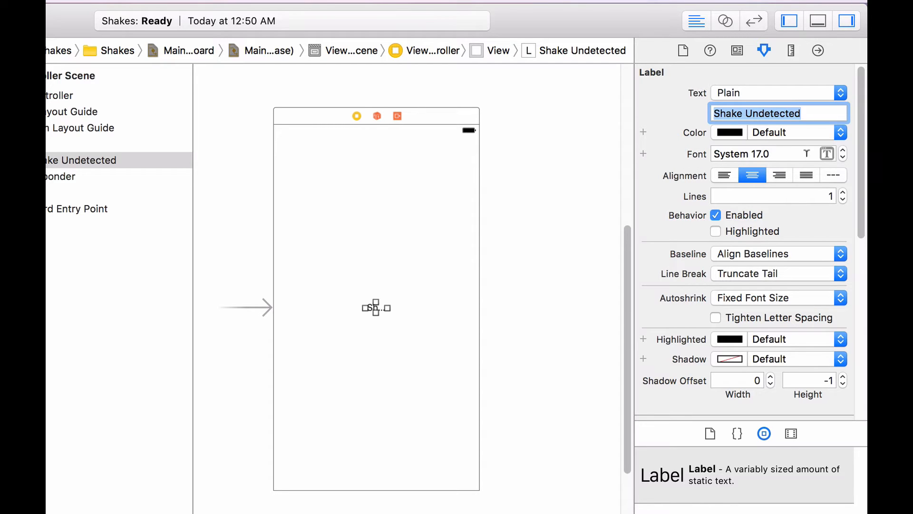
Set the label's font size to 35 points and hide the inspector panel.
{"action": "left_click", "coordinate": [827, 154]}
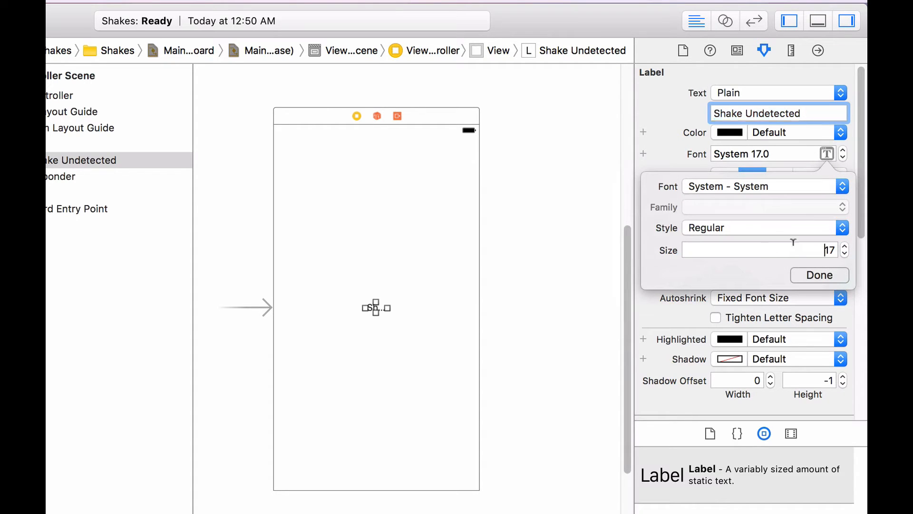
{"action": "left_click", "coordinate": [758, 250]}
{"action": "type", "text": "35"}
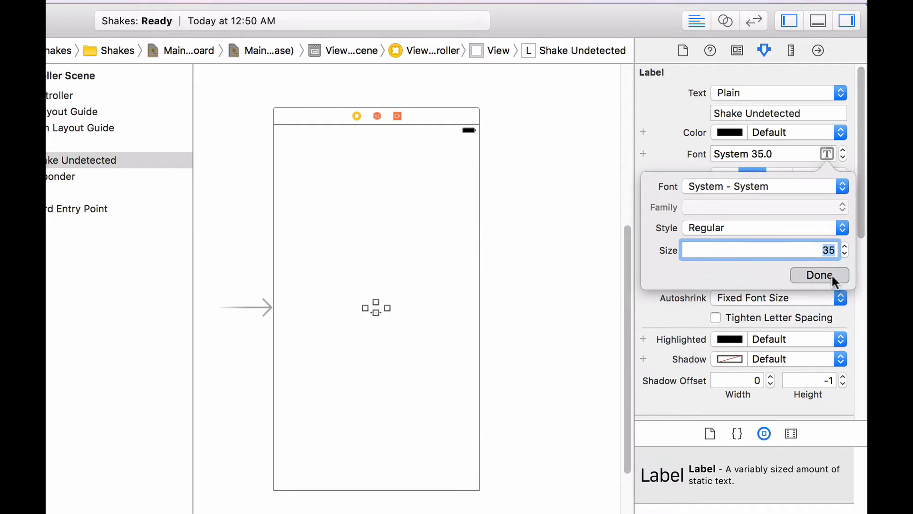
{"action": "left_click", "coordinate": [819, 275]}
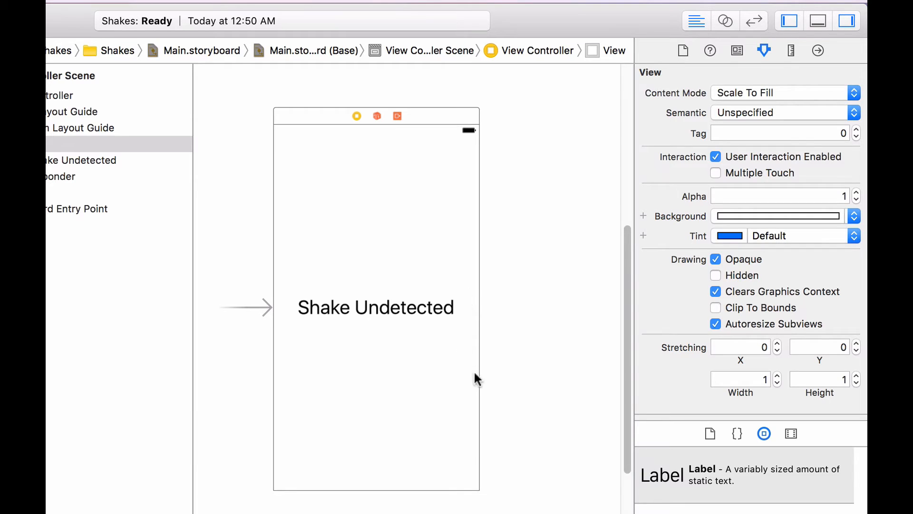
{"action": "mouse_move", "coordinate": [747, 287]}
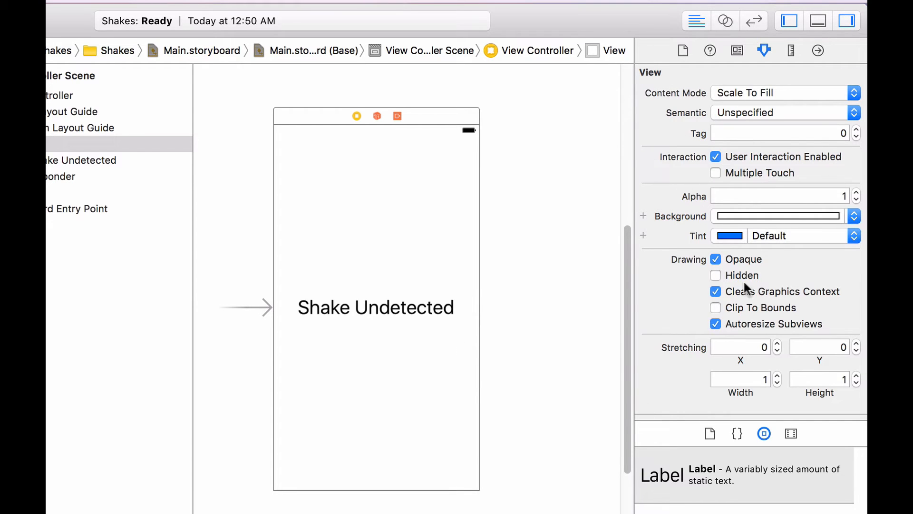
{"action": "left_click", "coordinate": [846, 21]}
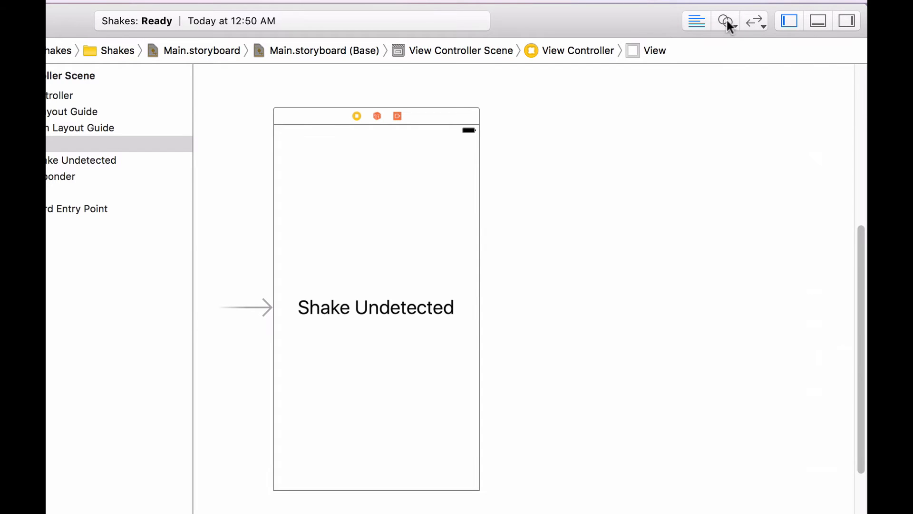
{"action": "mouse_move", "coordinate": [726, 21]}
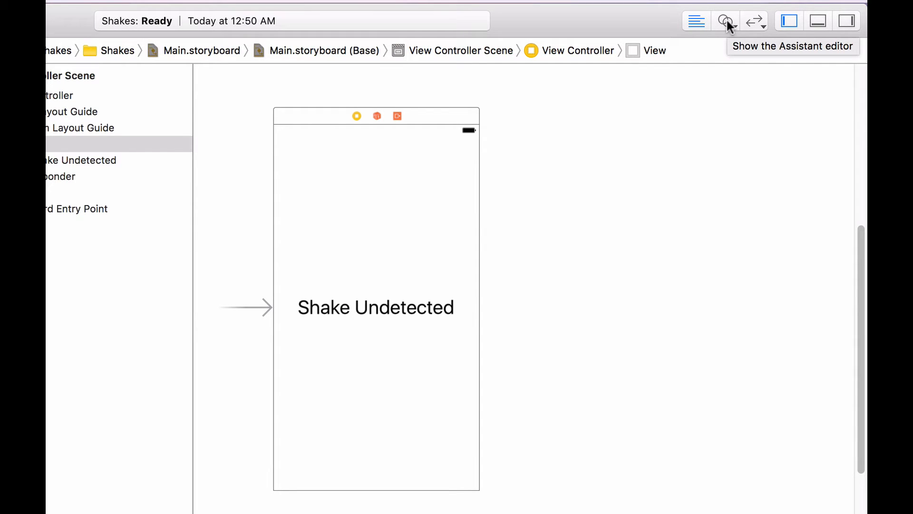
Connect the Shake Undetected label to ViewController as an outlet named shakeLabel.
{"action": "left_click", "coordinate": [726, 21]}
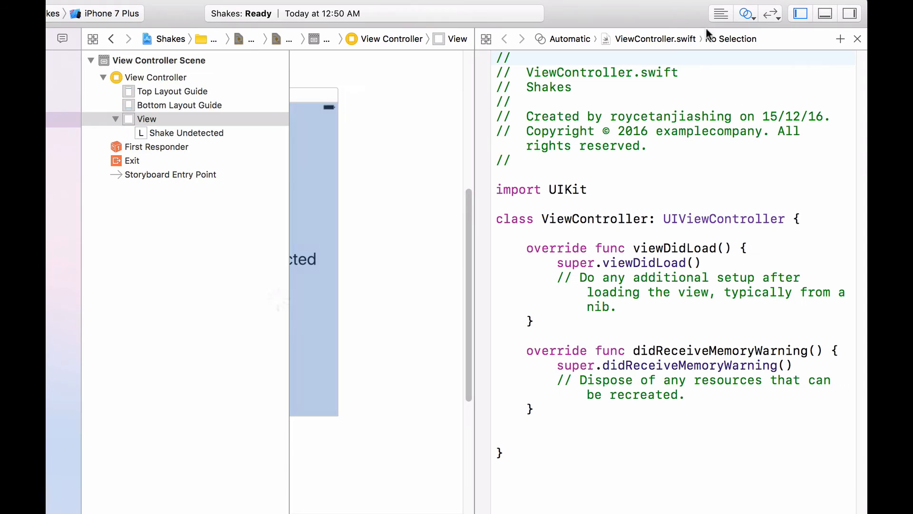
{"action": "left_click", "coordinate": [187, 132]}
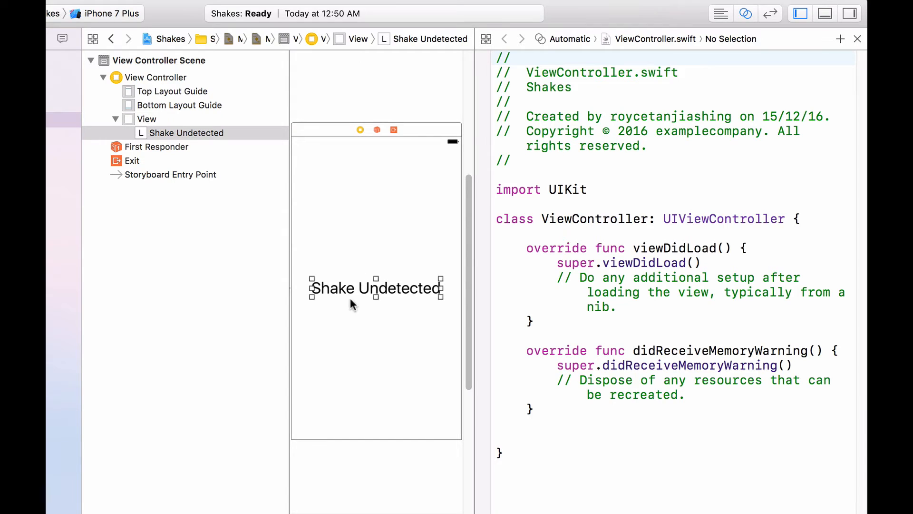
{"action": "left_click_drag", "start_coordinate": [376, 288], "coordinate": [443, 332]}
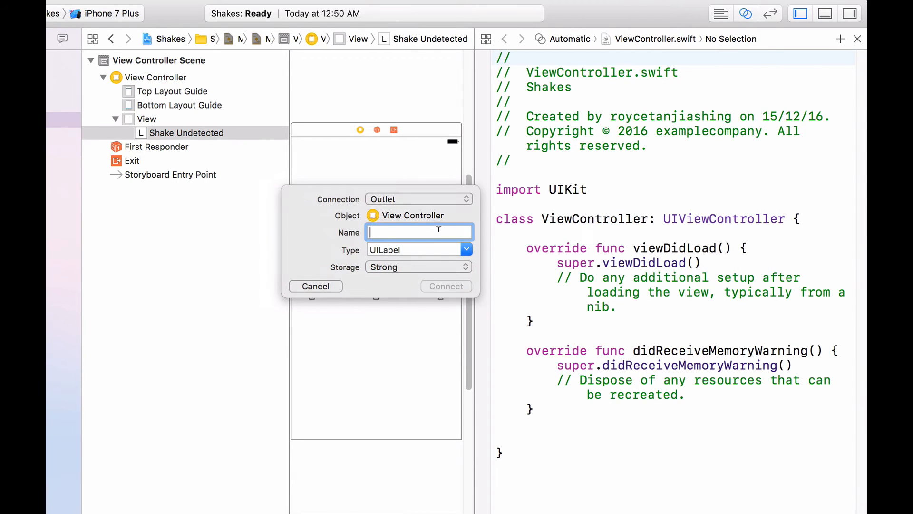
{"action": "type", "text": "shakeLabel"}
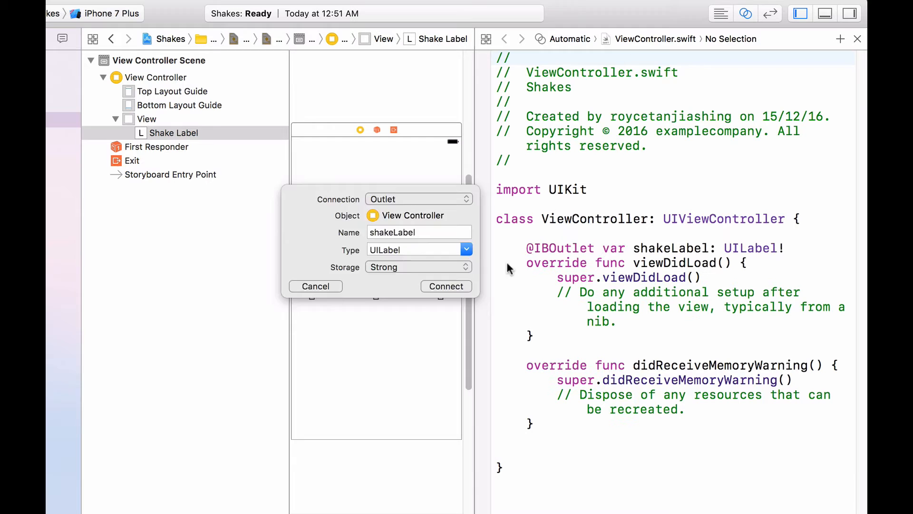
{"action": "left_click", "coordinate": [446, 285]}
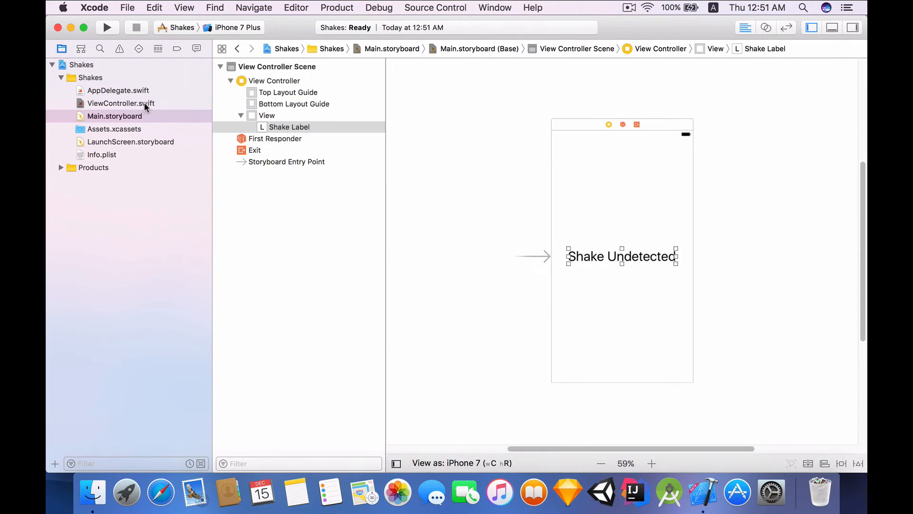
In ViewController.swift's motionEnded, add an if comparing motion to .motionShake.
{"action": "left_click", "coordinate": [120, 103]}
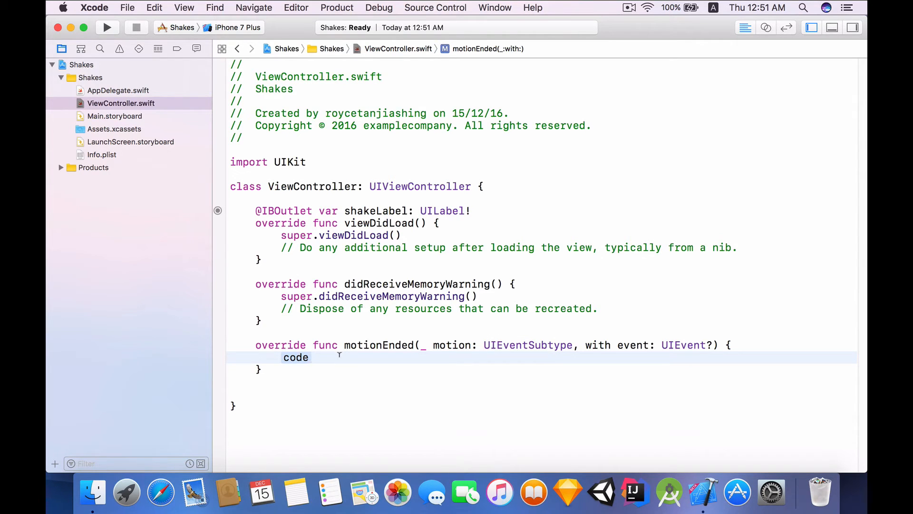
{"action": "type", "text": "if ("}
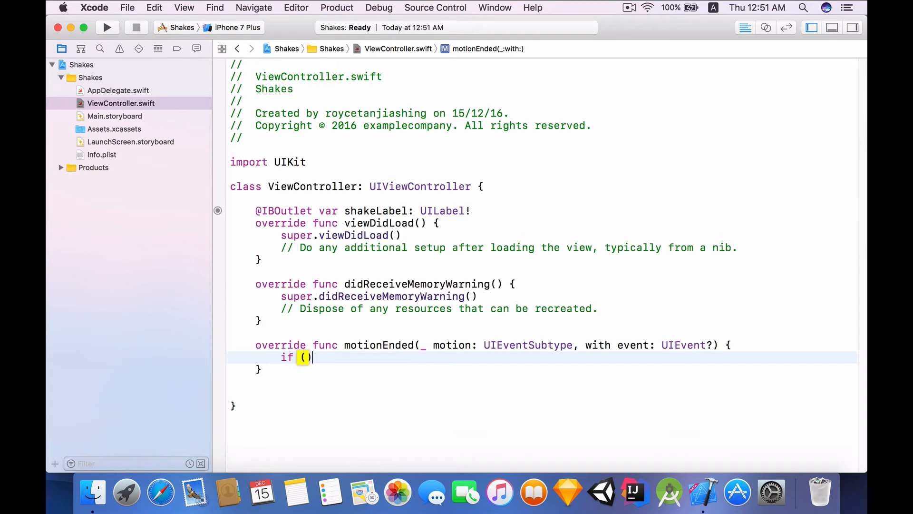
{"action": "type", "text": "motion"}
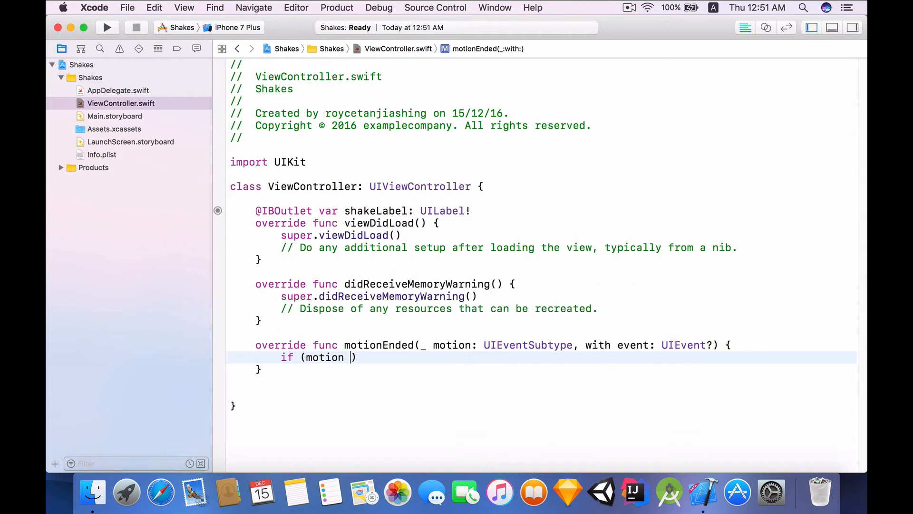
{"action": "type", "text": "==."}
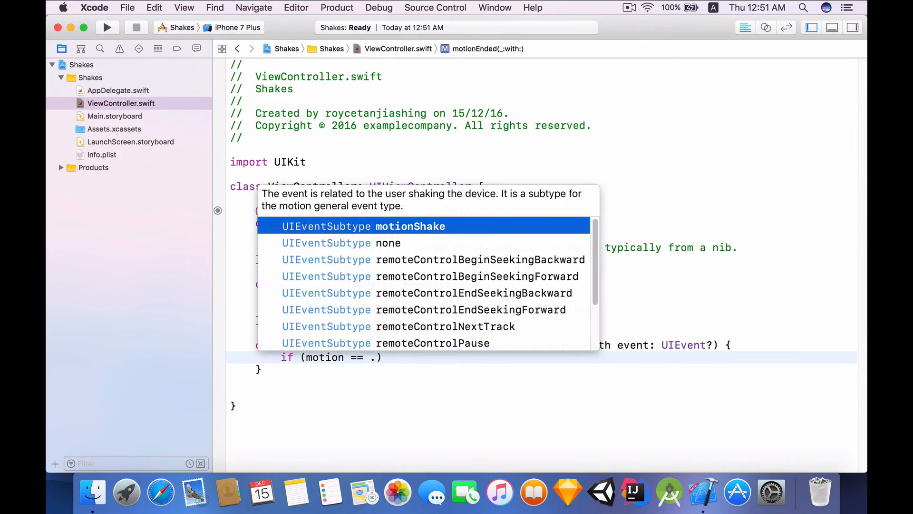
{"action": "scroll", "scroll_direction": "down", "scroll_amount": 3}
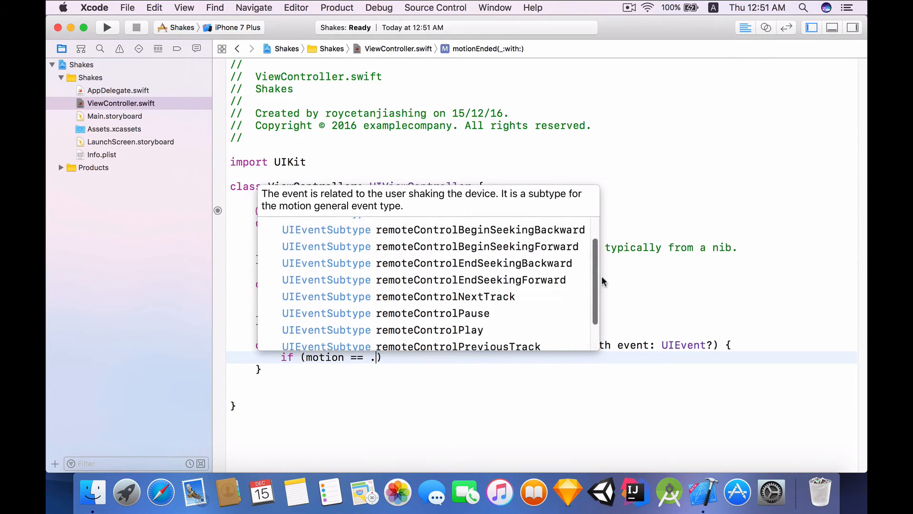
{"action": "scroll", "scroll_direction": "down", "scroll_amount": 3}
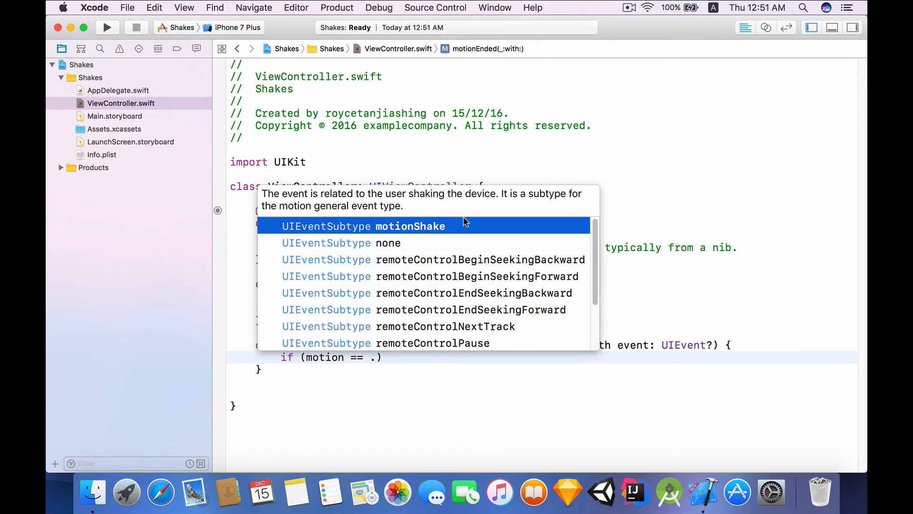
{"action": "type", "text": "moto"}
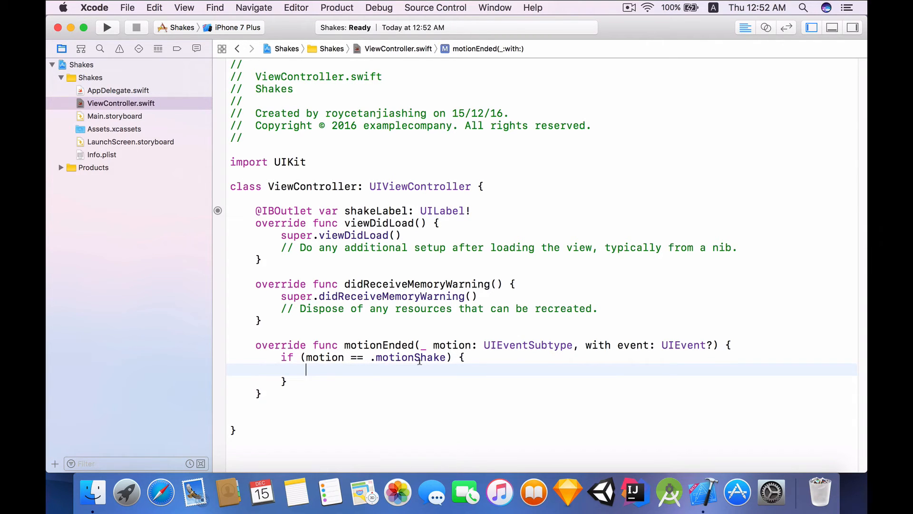
Inside the shake branch, set shakeLabel.text to "Shake Detected!".
{"action": "type", "text": "shakeLabel."}
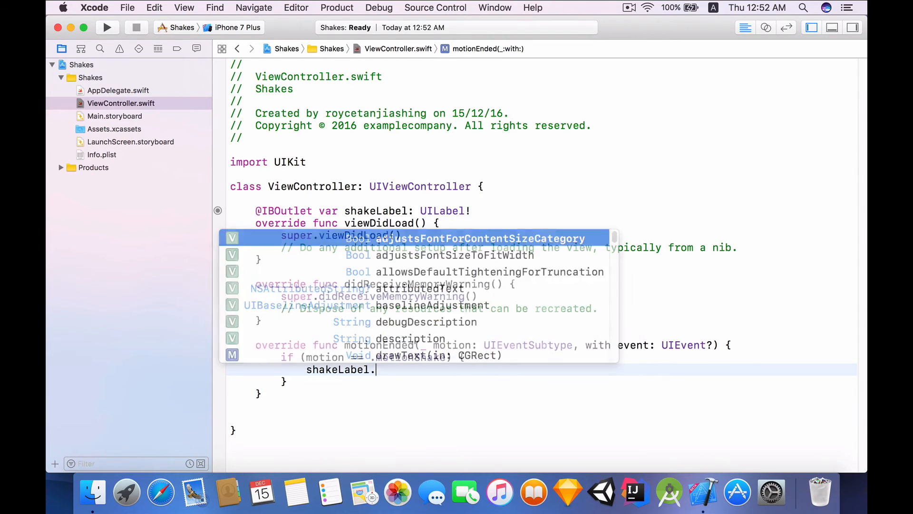
{"action": "type", "text": "text = \"\""}
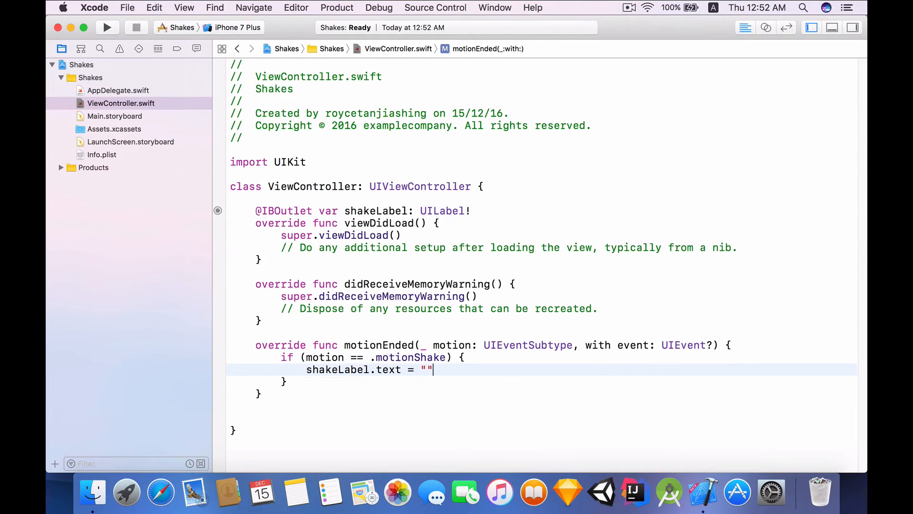
{"action": "type", "text": "Shake De"}
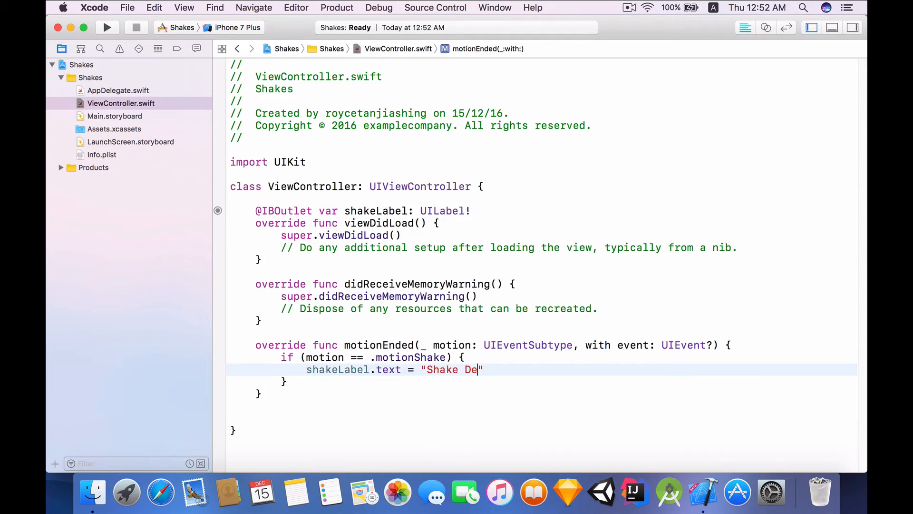
{"action": "type", "text": "tected!"}
{"action": "left_click", "coordinate": [543, 380]}
{"action": "type", "text": " else {"}
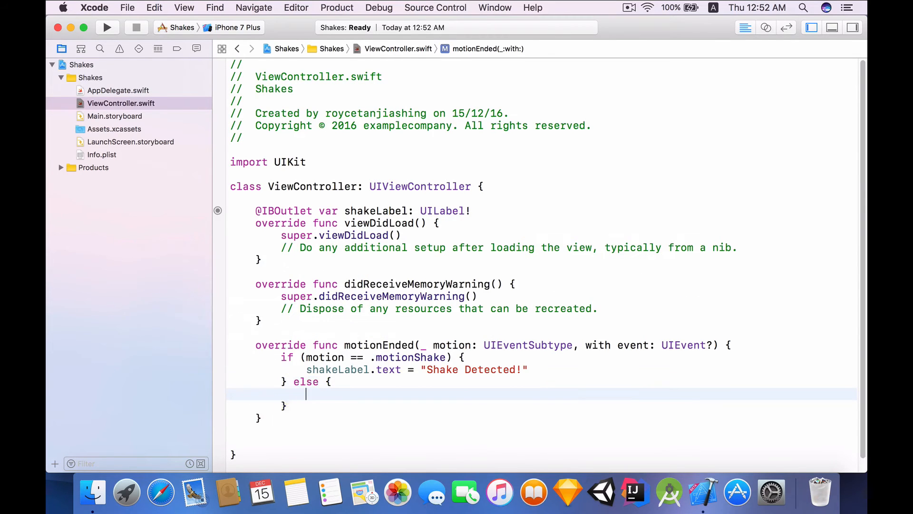
Put a return statement in the else block.
{"action": "double_click", "coordinate": [324, 357]}
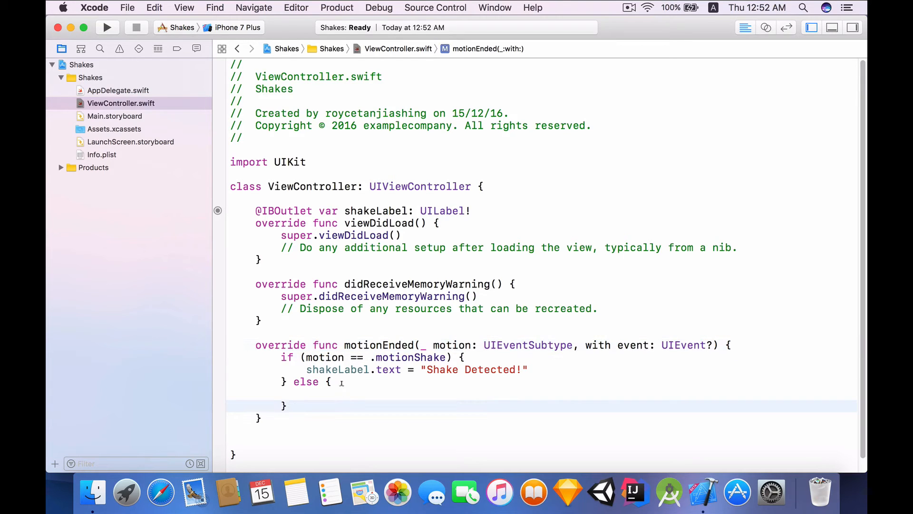
{"action": "type", "text": "retu"}
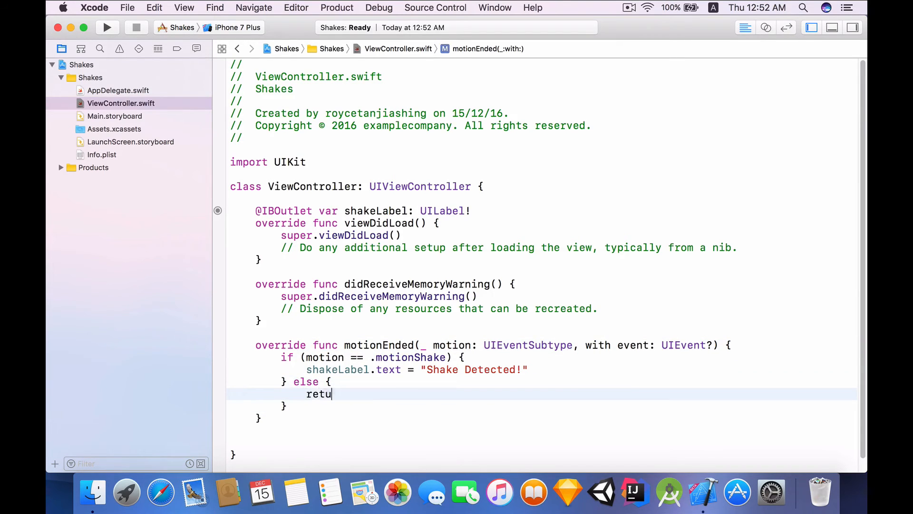
{"action": "type", "text": "rn"}
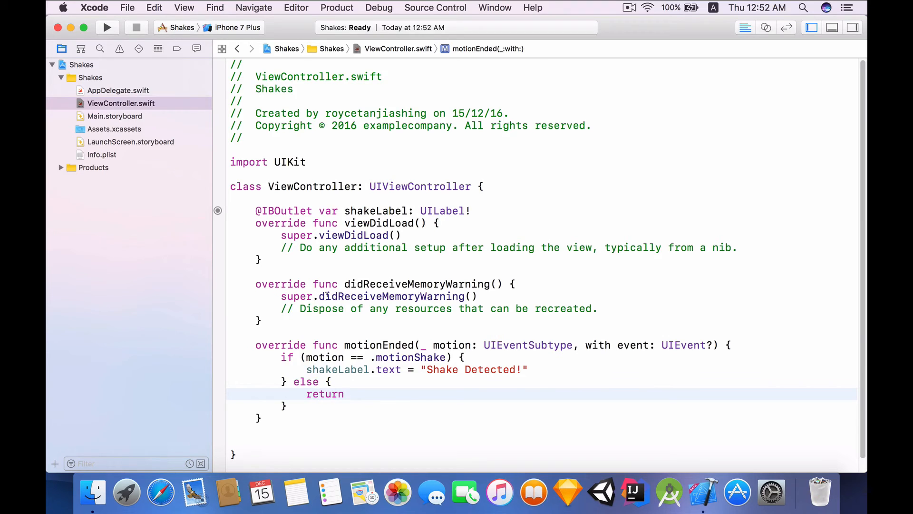
Switch the run destination from iPhone 7 Plus to iPhone 7 and build and run Shakes.
{"action": "left_click", "coordinate": [236, 28]}
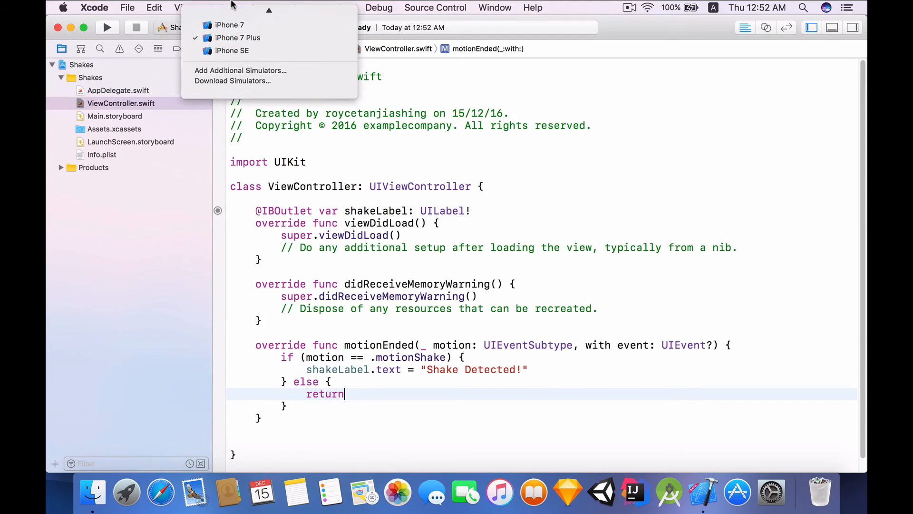
{"action": "left_click", "coordinate": [229, 24]}
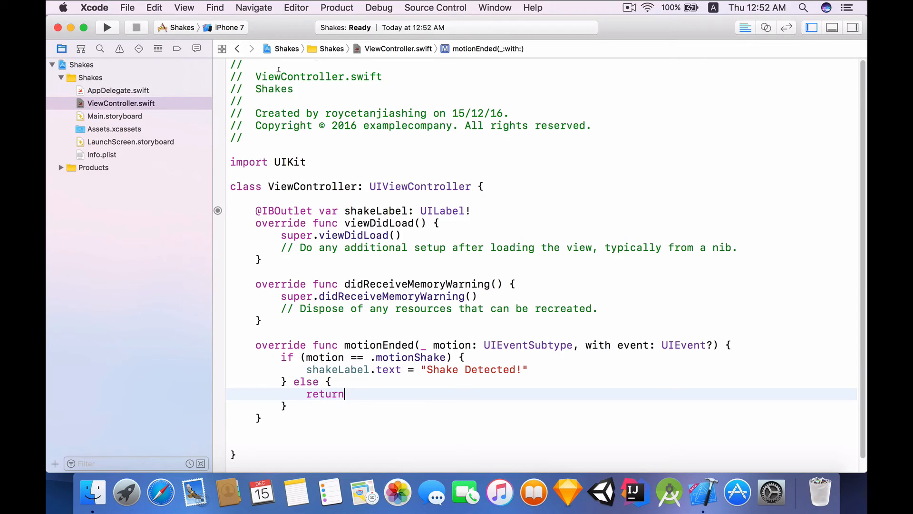
{"action": "left_click", "coordinate": [229, 27]}
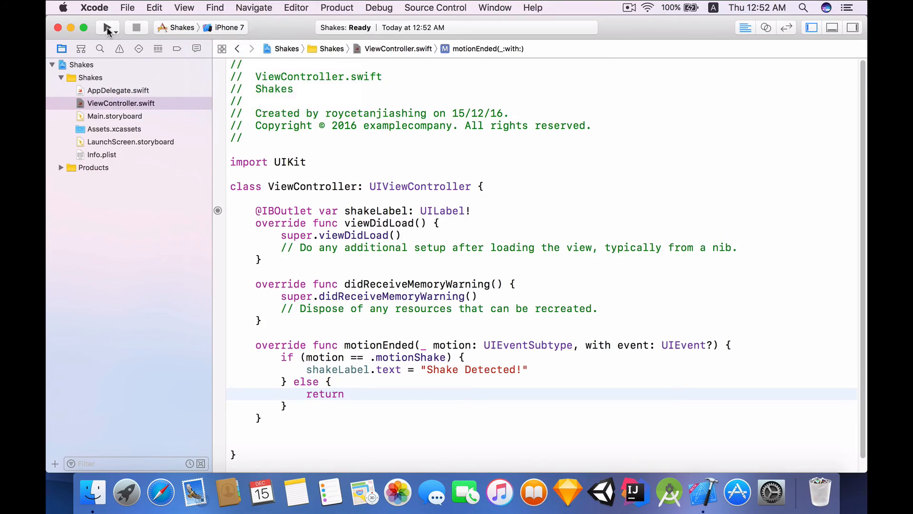
{"action": "mouse_move", "coordinate": [107, 27]}
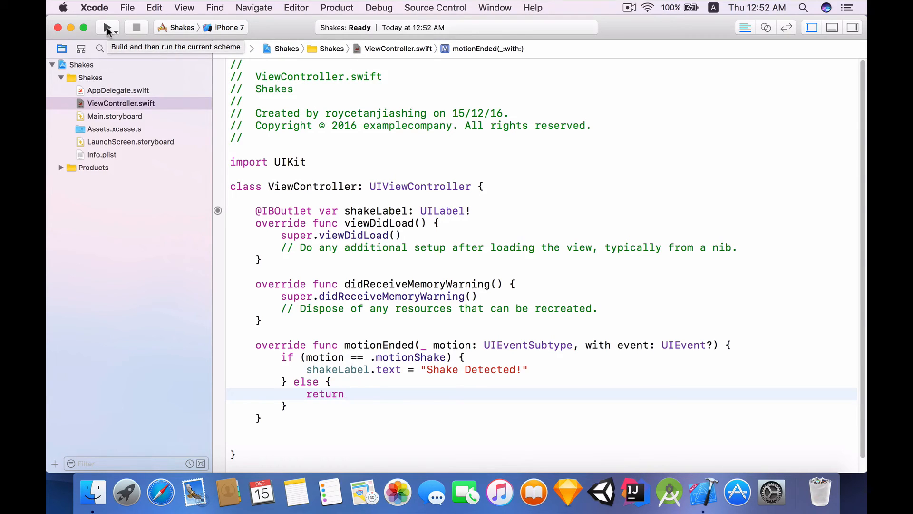
{"action": "left_click", "coordinate": [108, 27]}
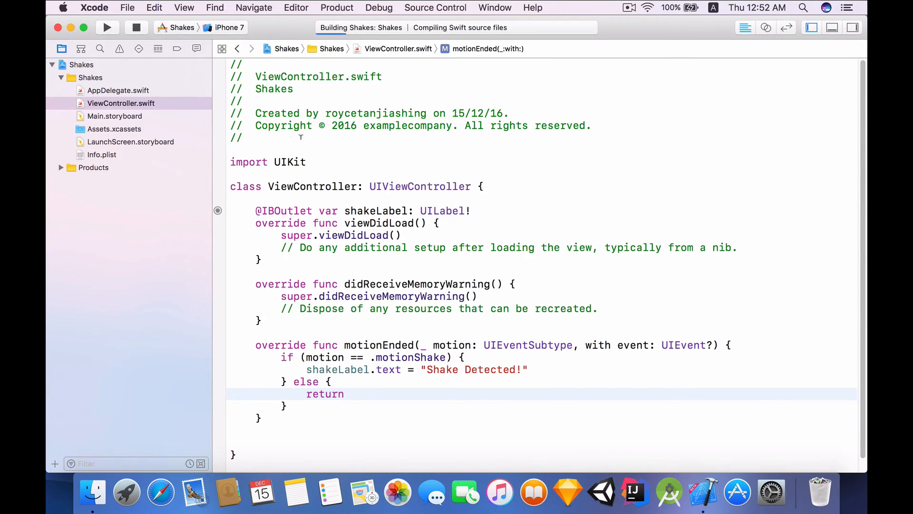
{"action": "left_click", "coordinate": [107, 28]}
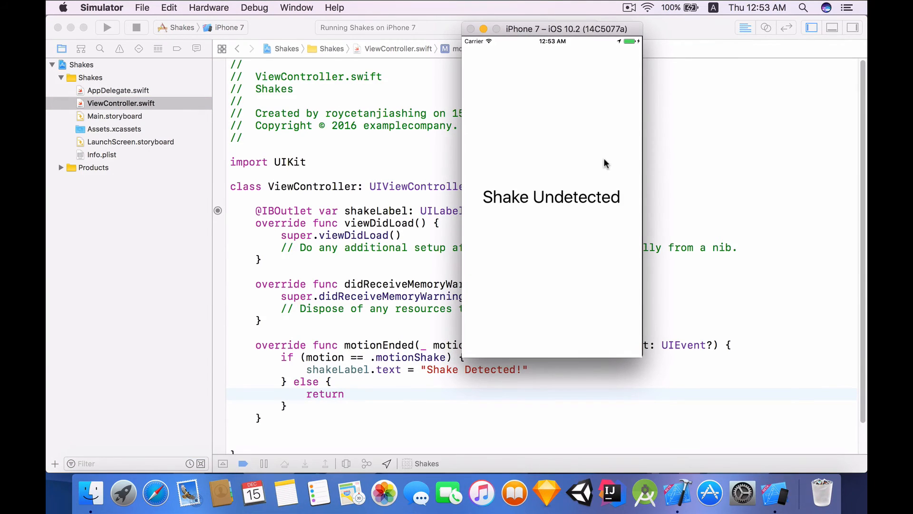
{"action": "mouse_move", "coordinate": [629, 219]}
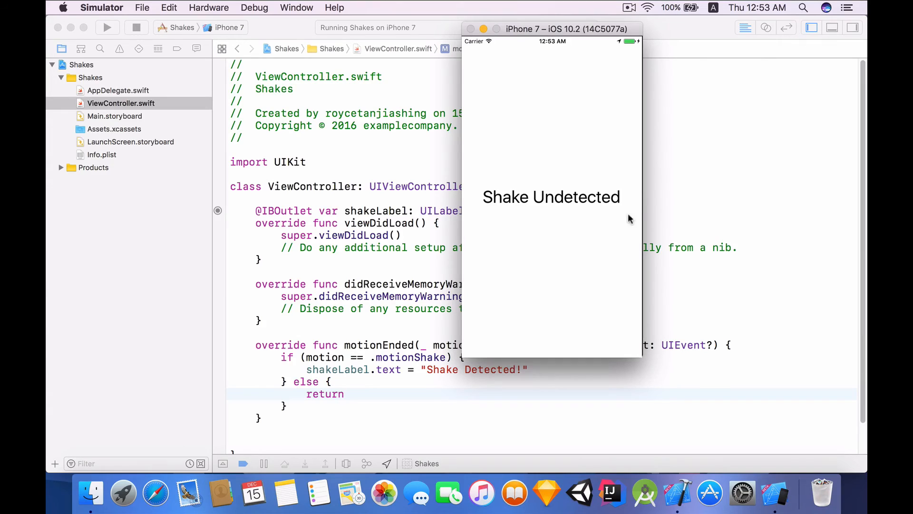
{"action": "mouse_move", "coordinate": [638, 195]}
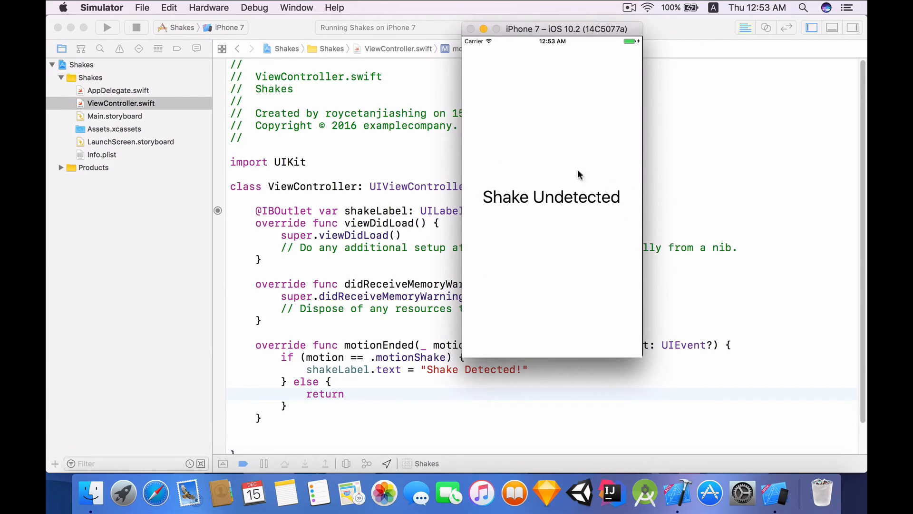
{"action": "mouse_move", "coordinate": [506, 222]}
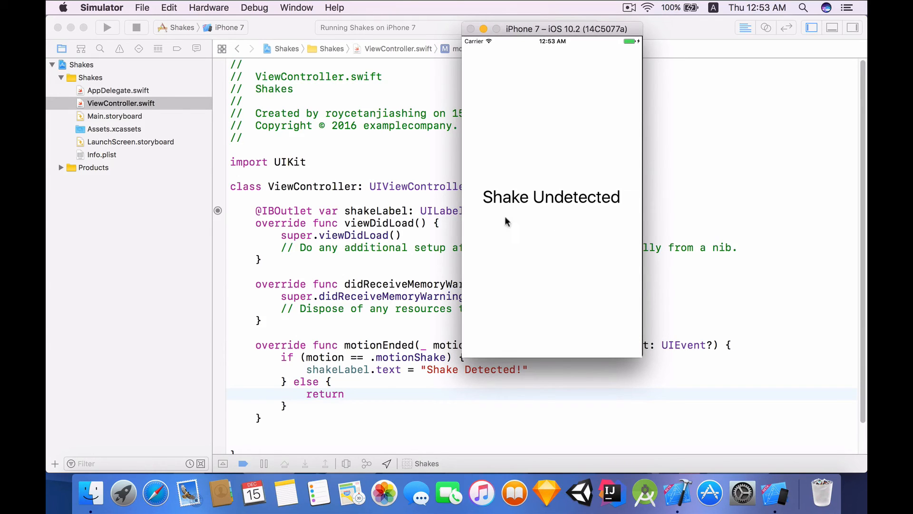
Open Simulator's Hardware menu while Shakes shows 'Shake Undetected'.
{"action": "left_click", "coordinate": [209, 7]}
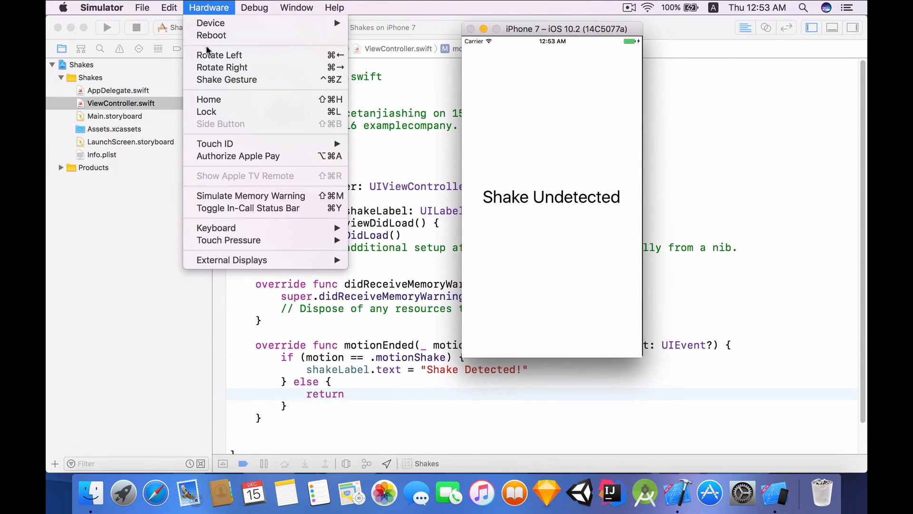
{"action": "mouse_move", "coordinate": [226, 80]}
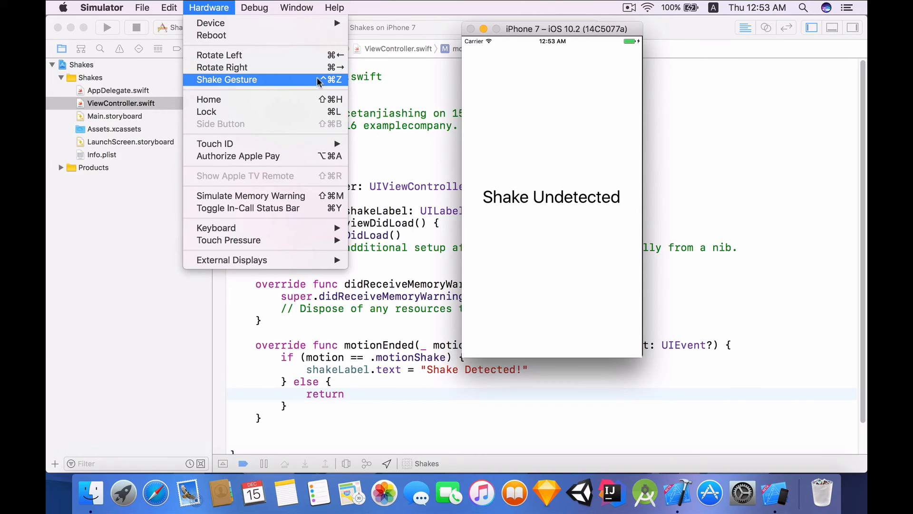
{"action": "mouse_move", "coordinate": [311, 84]}
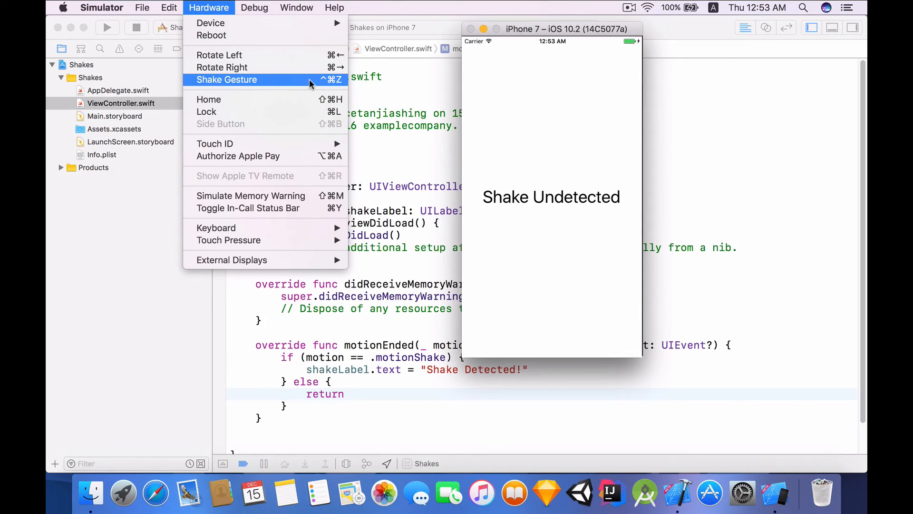
{"action": "mouse_move", "coordinate": [254, 90]}
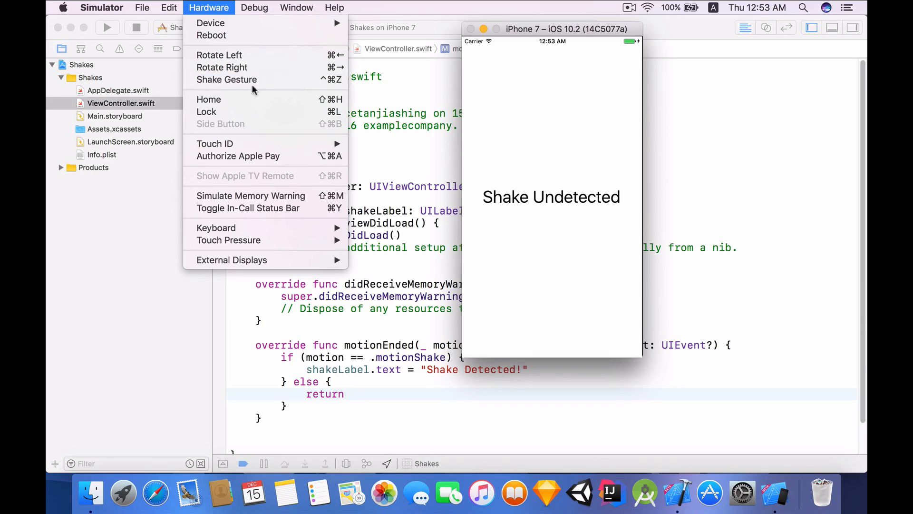
{"action": "mouse_move", "coordinate": [228, 80]}
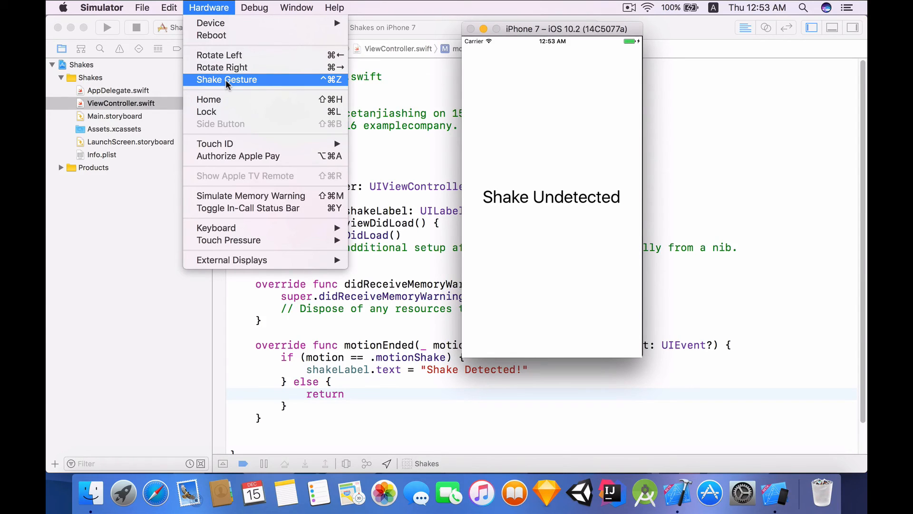
Choose Shake Gesture so the Shakes label switches to 'Shake Detected!'.
{"action": "left_click", "coordinate": [226, 80]}
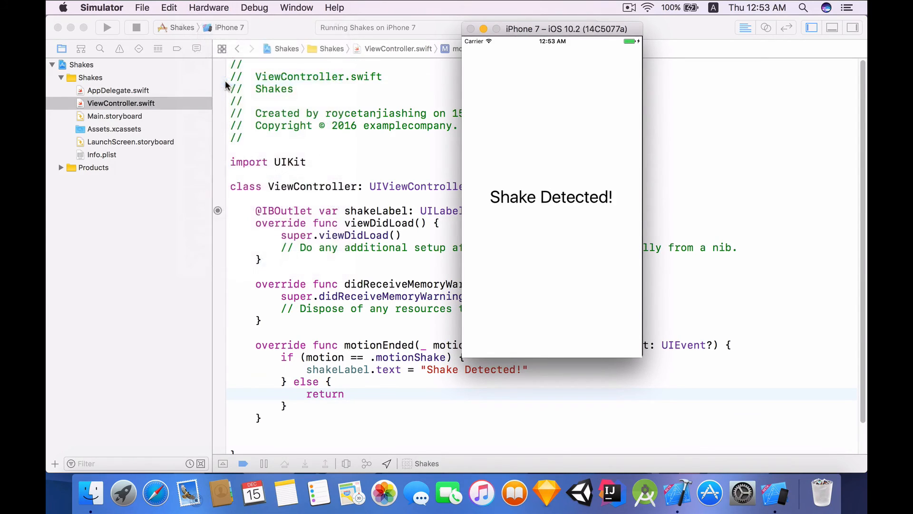